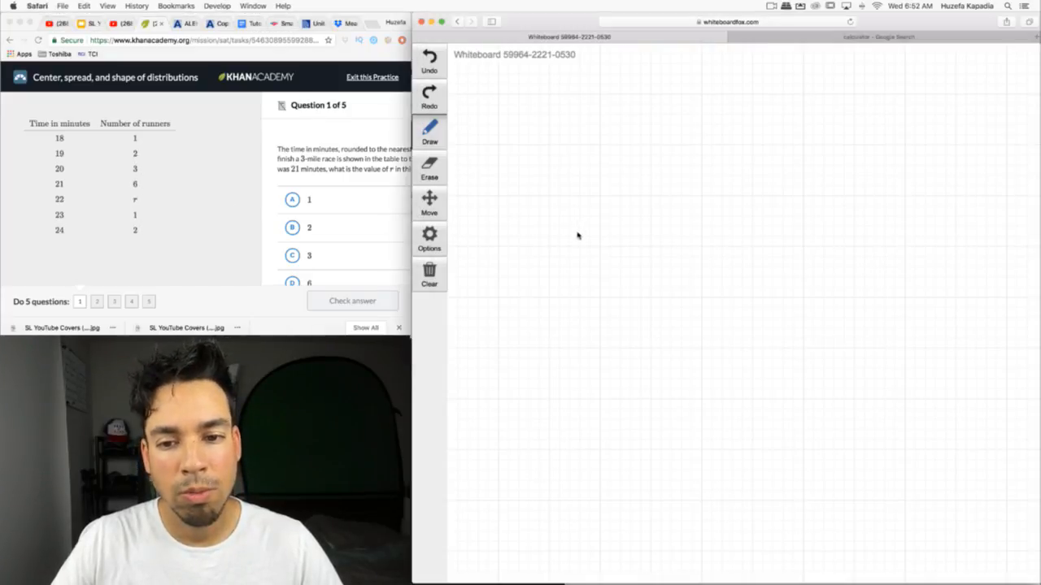
- Handwrite 15 + r beneath a fraction bar and set the fraction equal to 21
drag(577, 236, 634, 228)
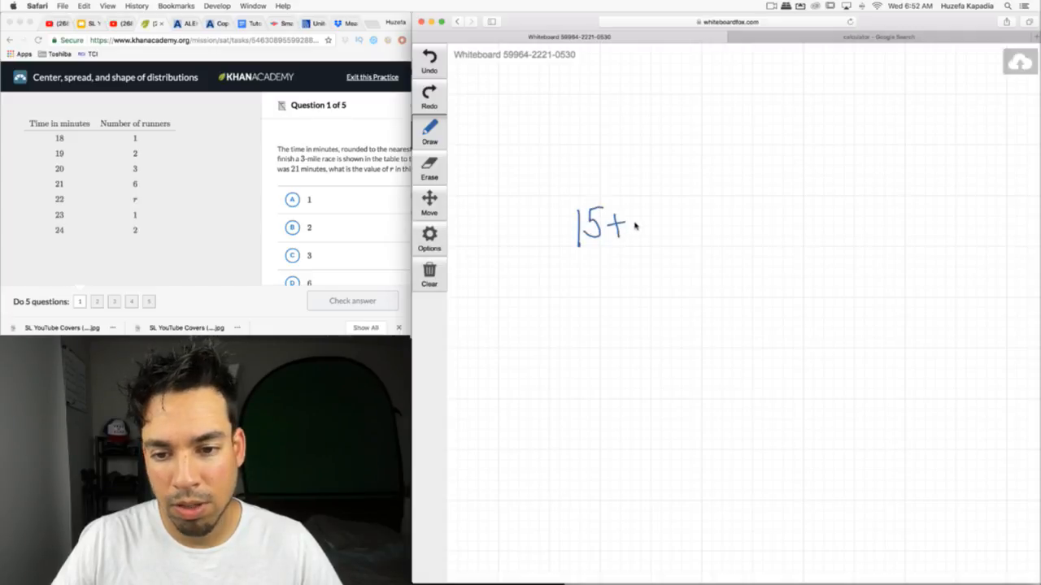
drag(634, 215, 650, 240)
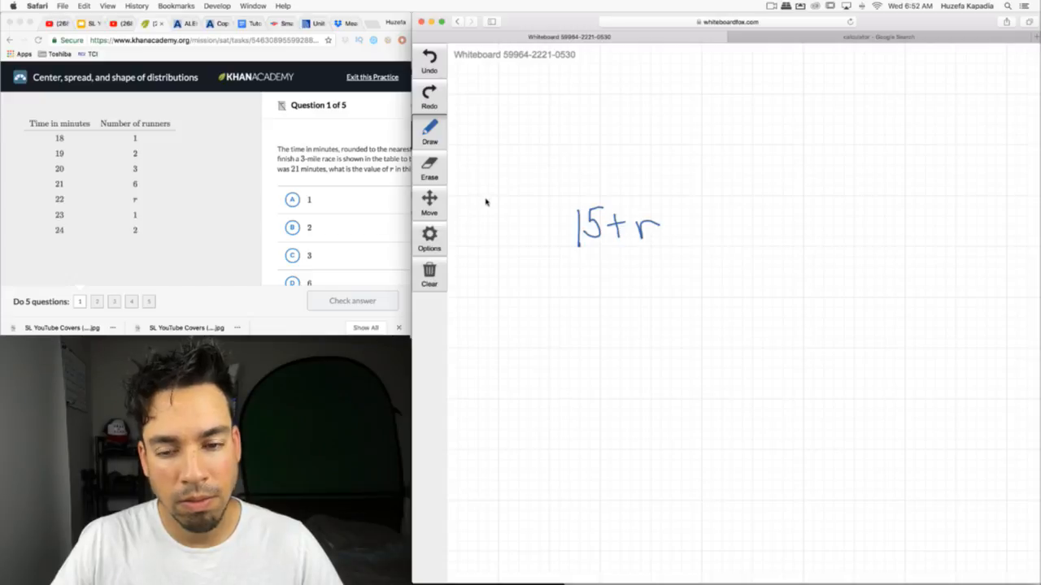
drag(494, 199, 704, 201)
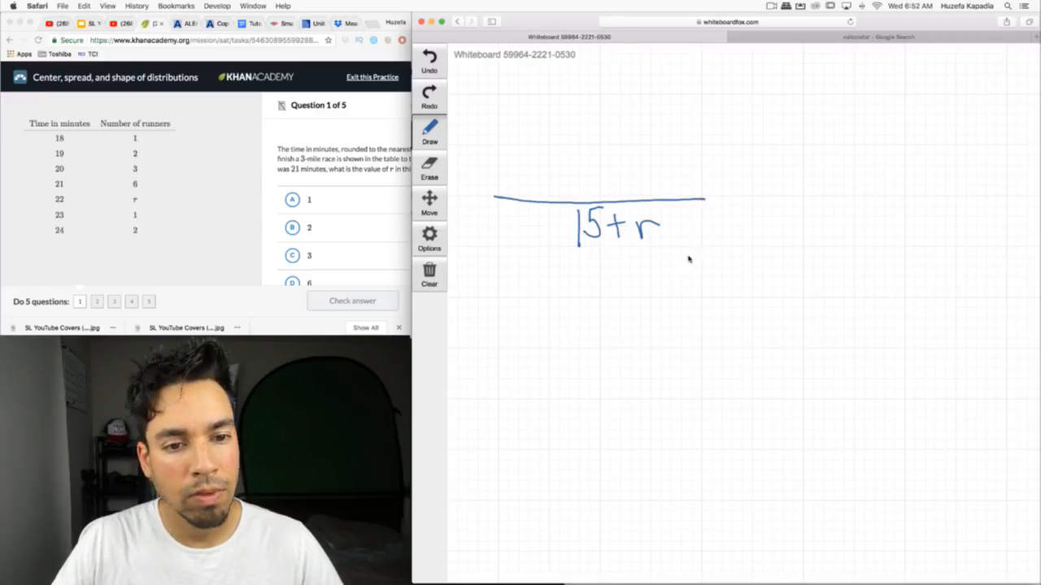
drag(732, 201, 760, 213)
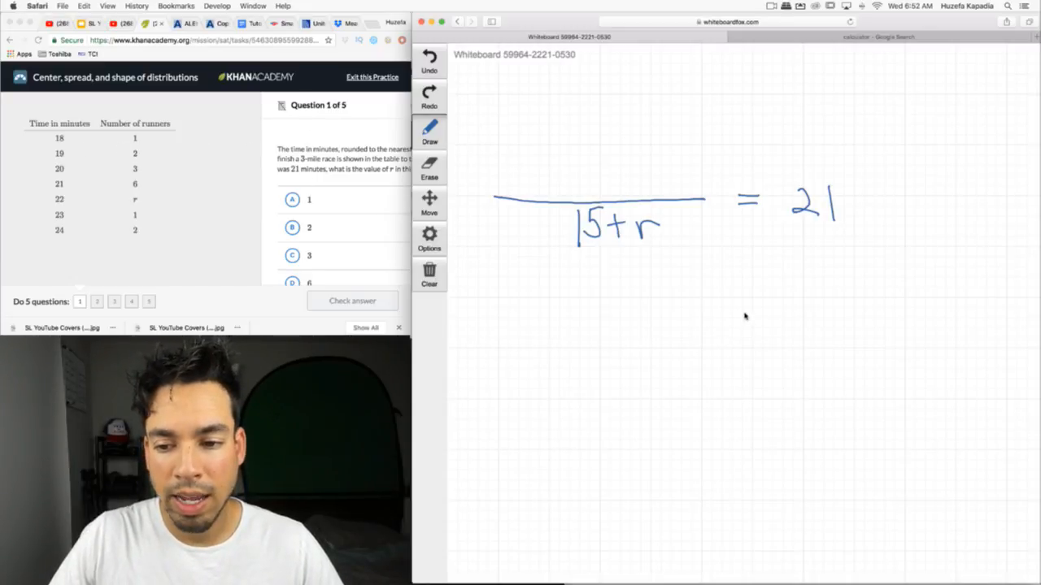
- List products 18, 38, 60, 126, 22r, 23, 48 in a column and total 313
drag(748, 309, 764, 333)
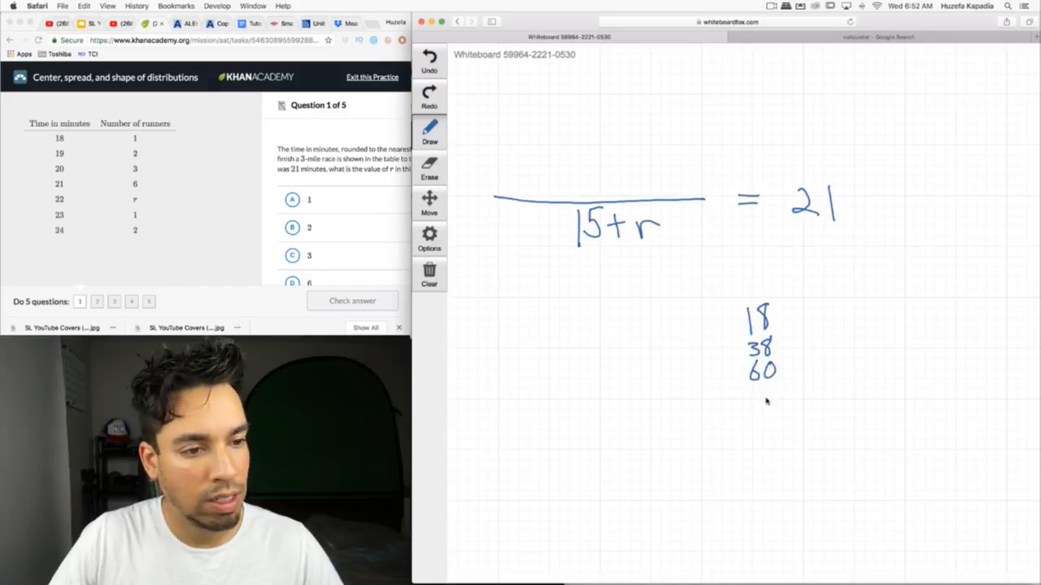
mouse_move(727, 396)
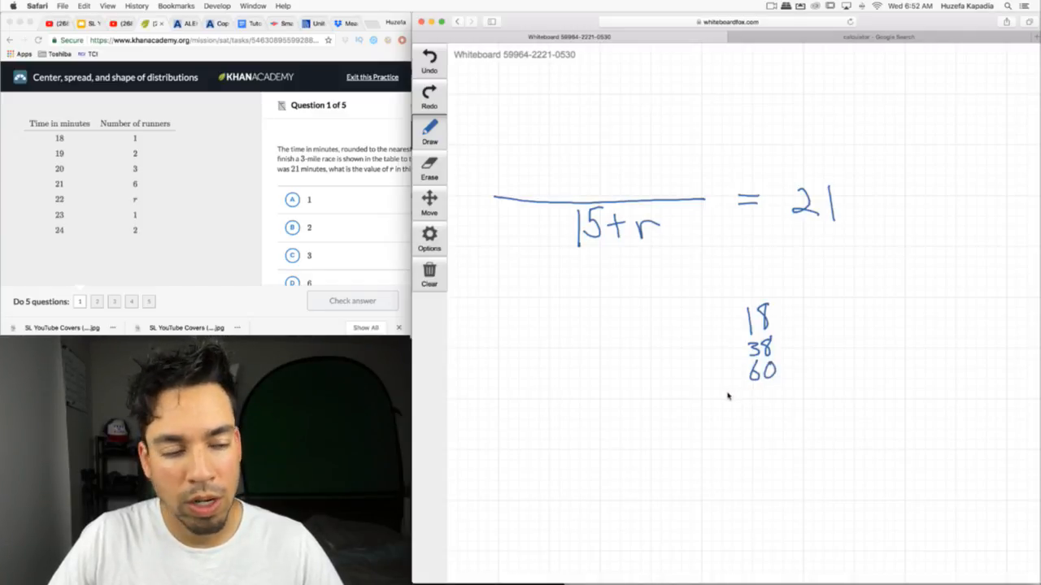
drag(727, 398, 781, 399)
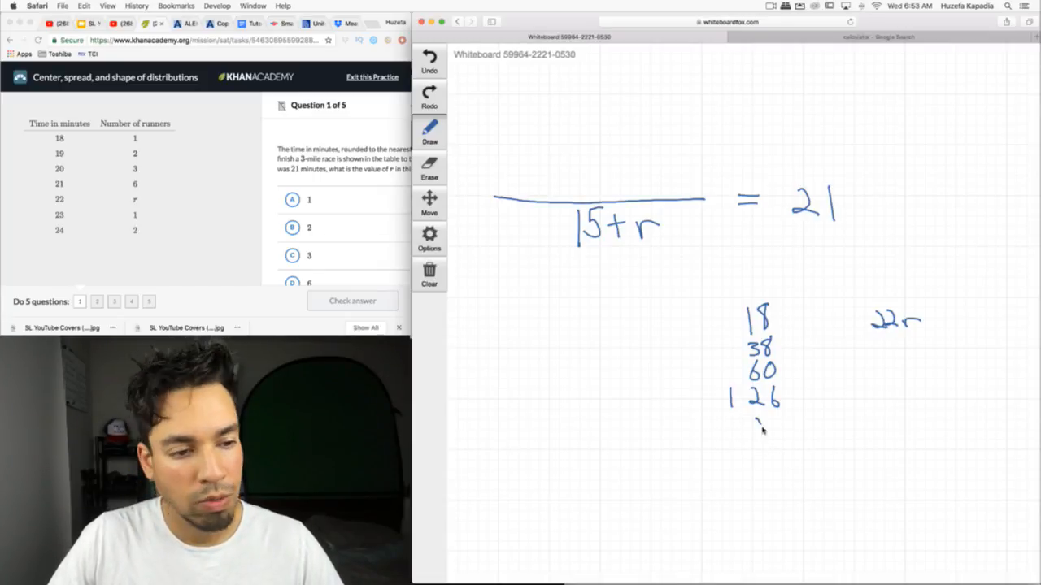
drag(756, 422, 781, 459)
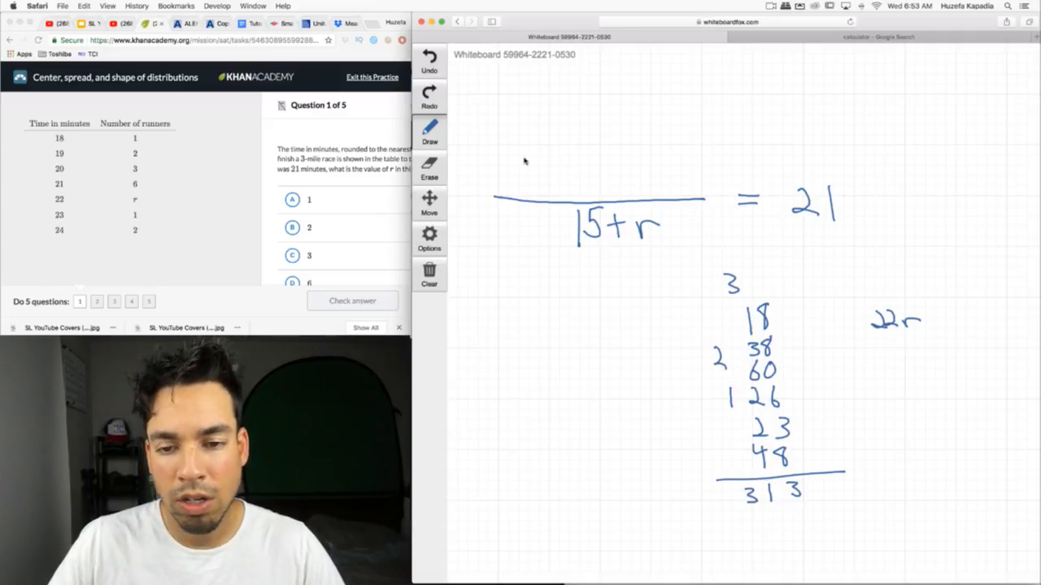
- Add numerator 313 + 22r, work out 15×21 = 315, and write 313 + 22r = 315 + 21r
drag(520, 171, 614, 174)
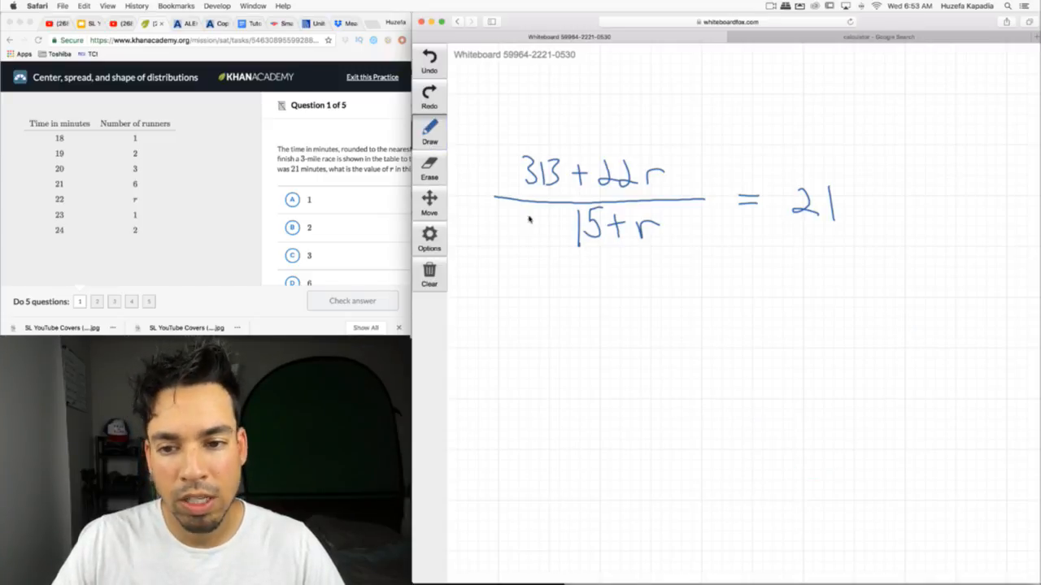
drag(601, 285, 630, 297)
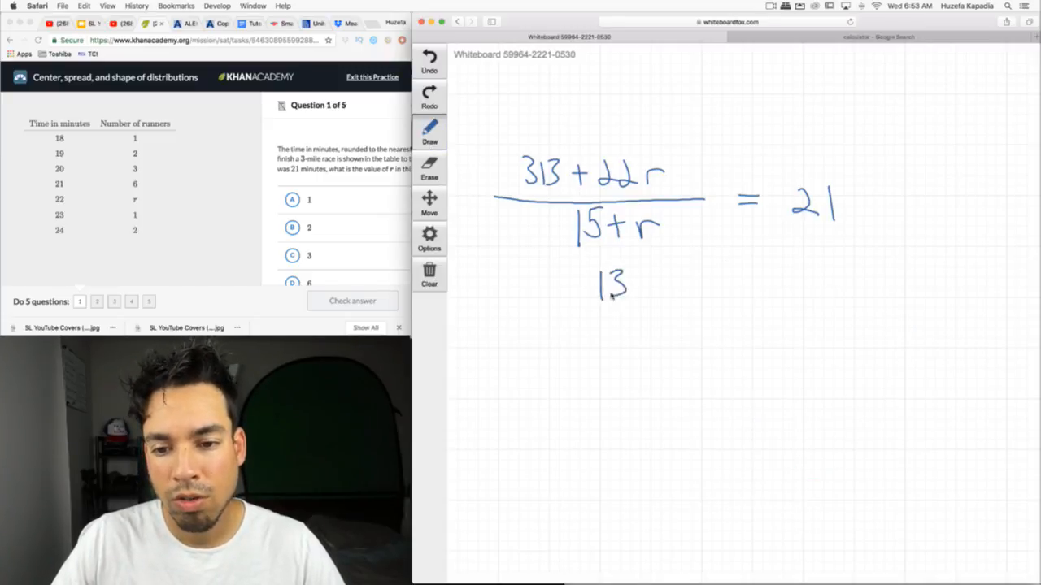
drag(582, 285, 691, 285)
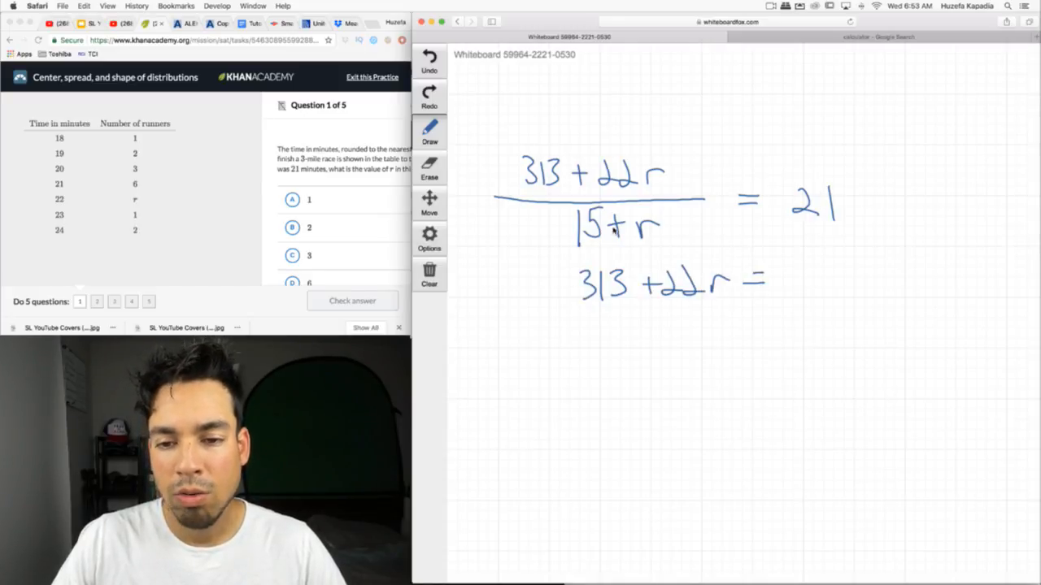
mouse_move(746, 428)
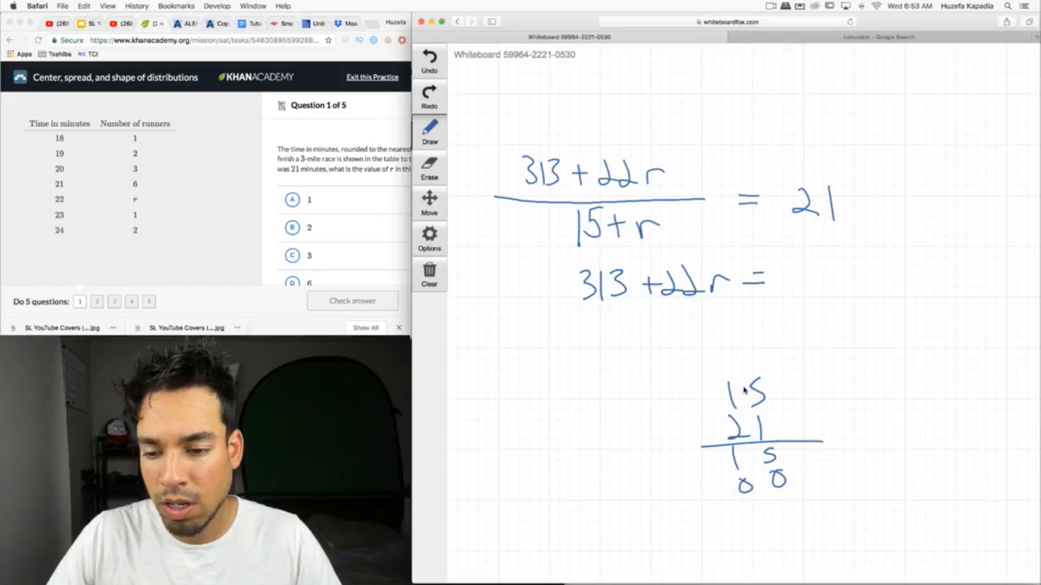
drag(719, 362, 719, 338)
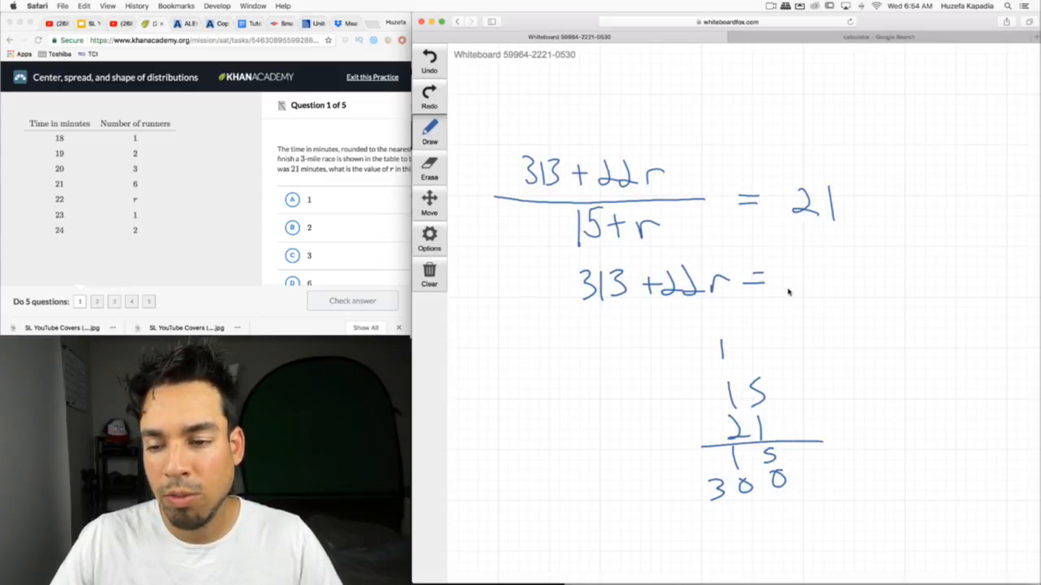
drag(773, 285, 829, 285)
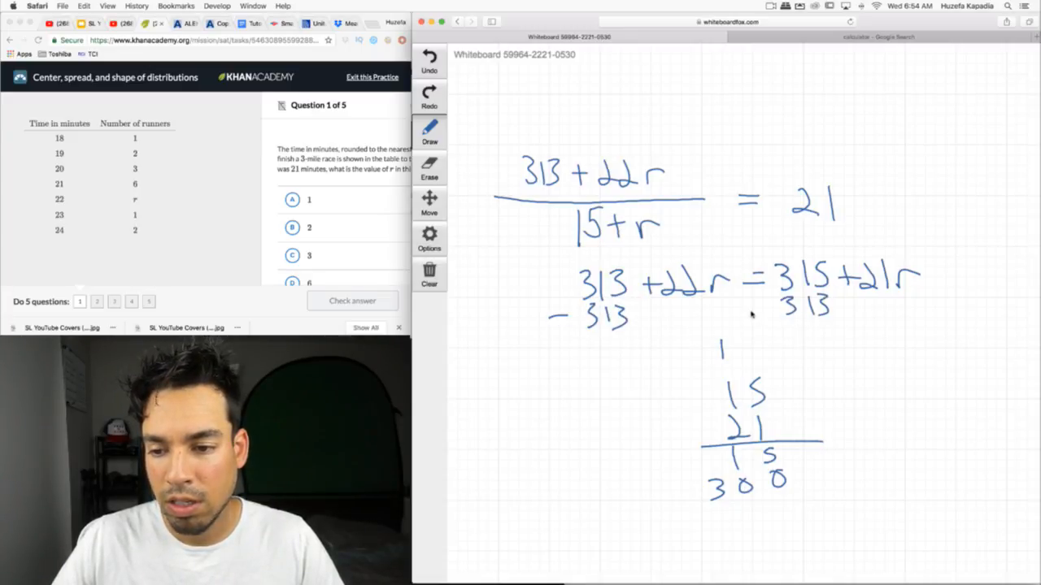
- Subtract 313 to get 22r = 2 + 21r, then subtract 21r to reach r = 2
drag(561, 333, 643, 285)
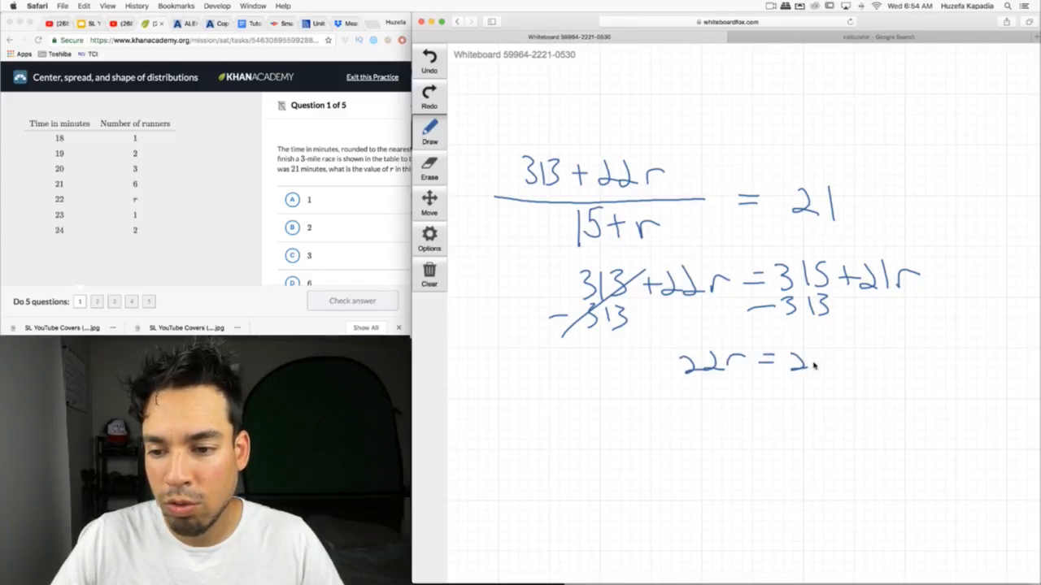
drag(805, 357, 870, 366)
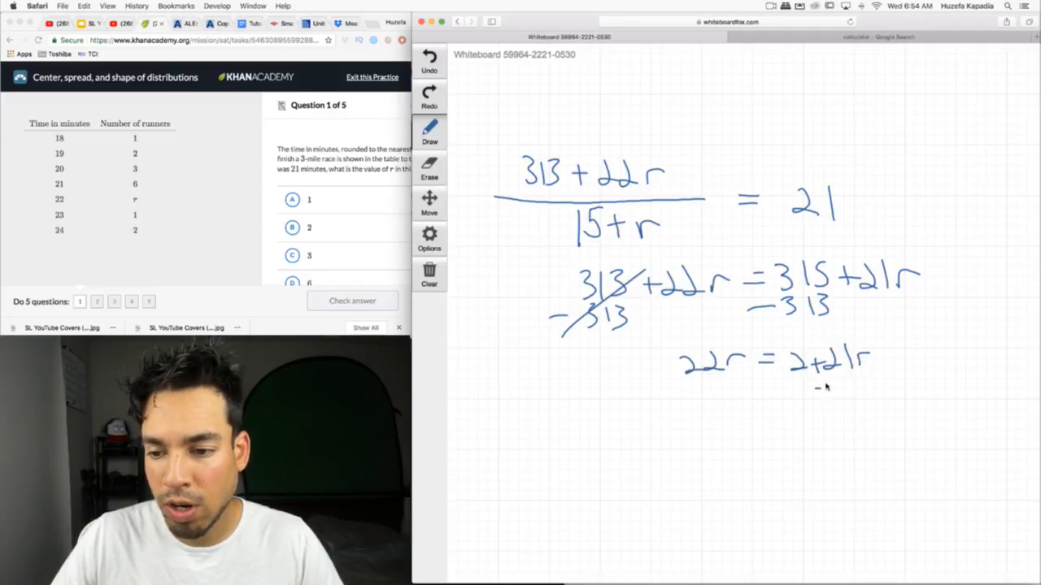
drag(813, 382, 870, 395)
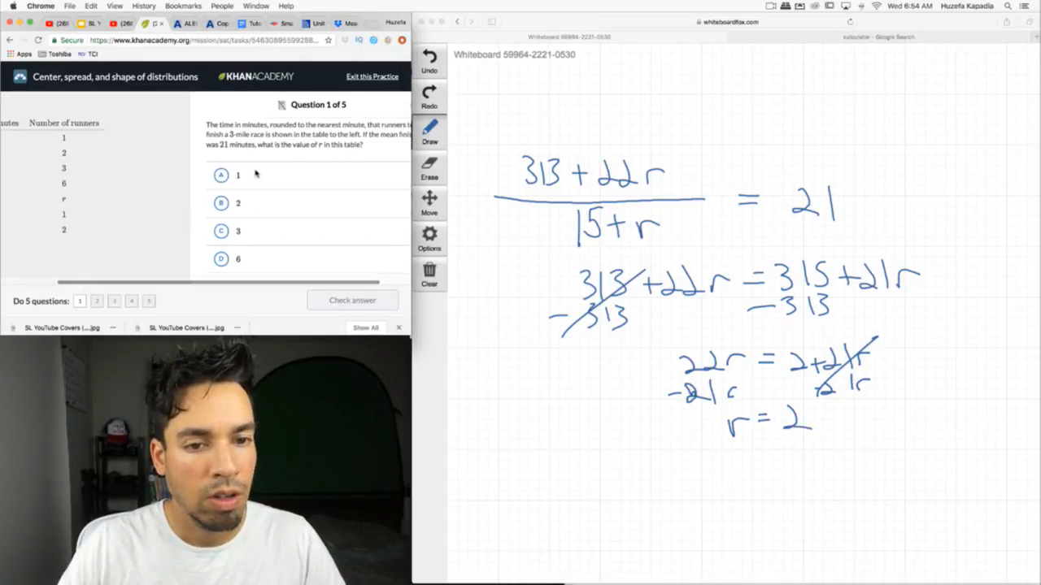
- Select choice B (2) for question 1 and check the answer
click(221, 203)
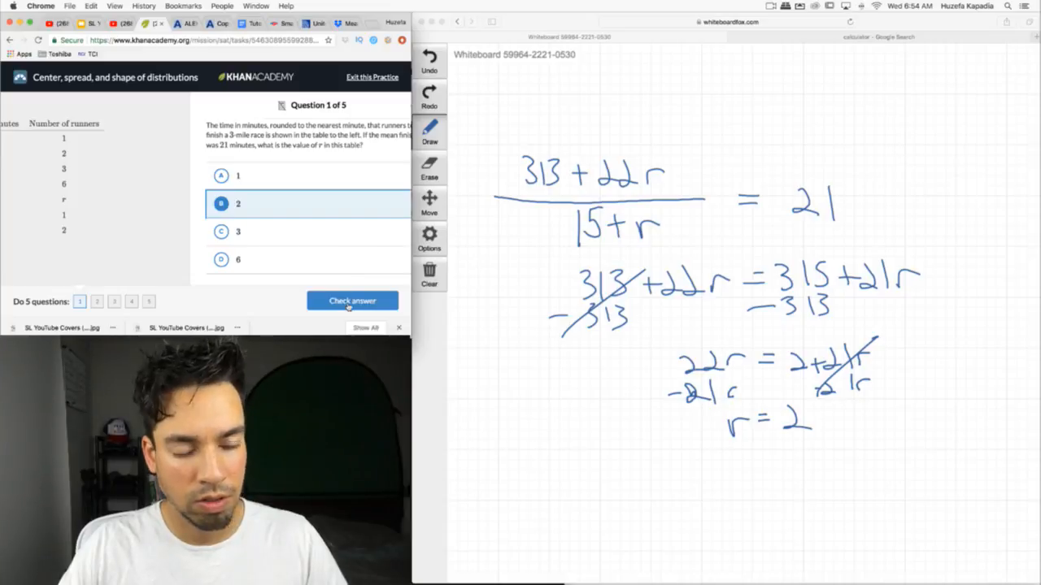
click(352, 301)
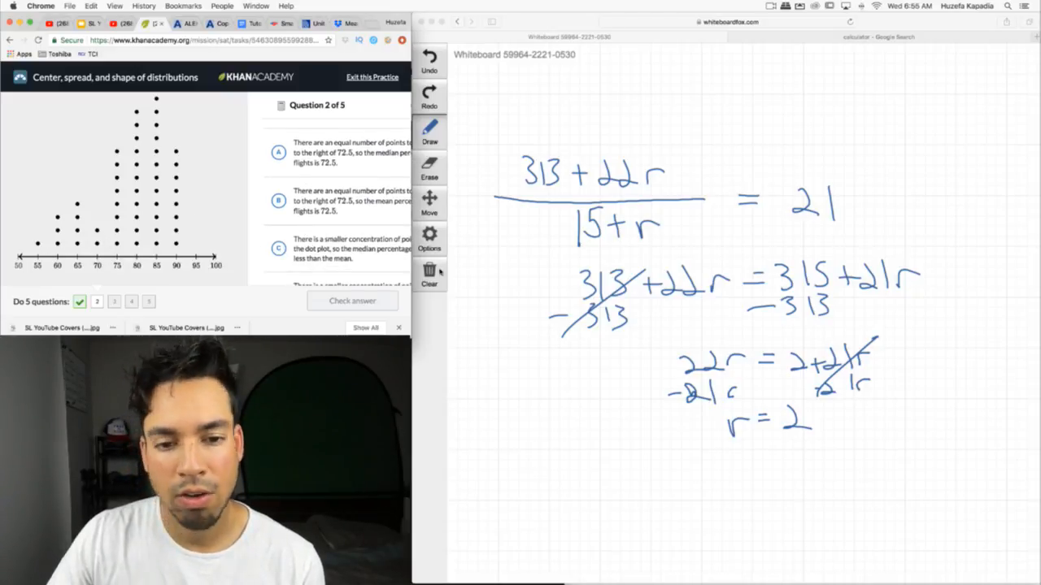
- Clear the board and write choices A–D, striking out A and B
click(430, 276)
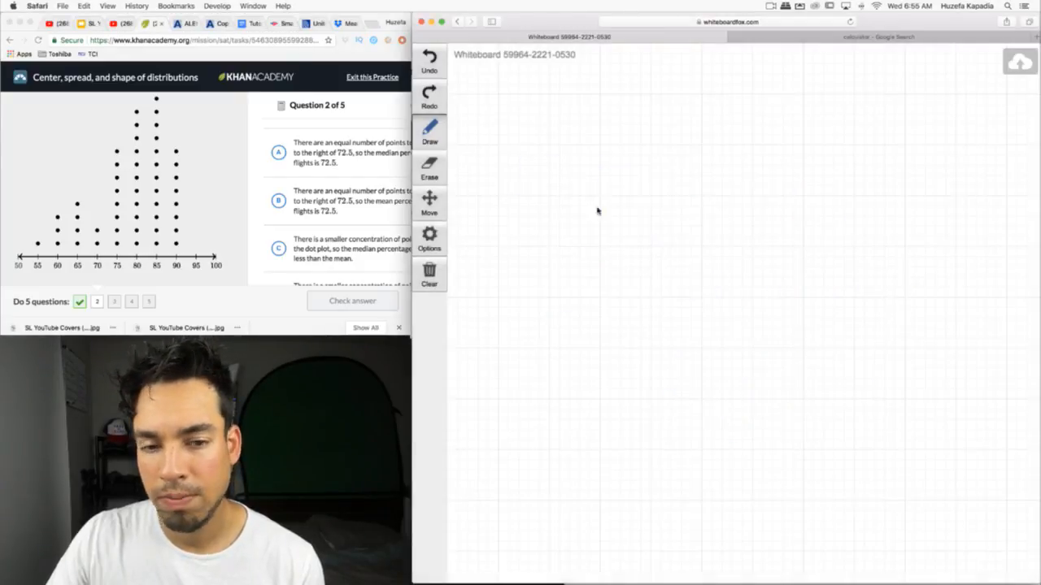
drag(551, 143, 546, 211)
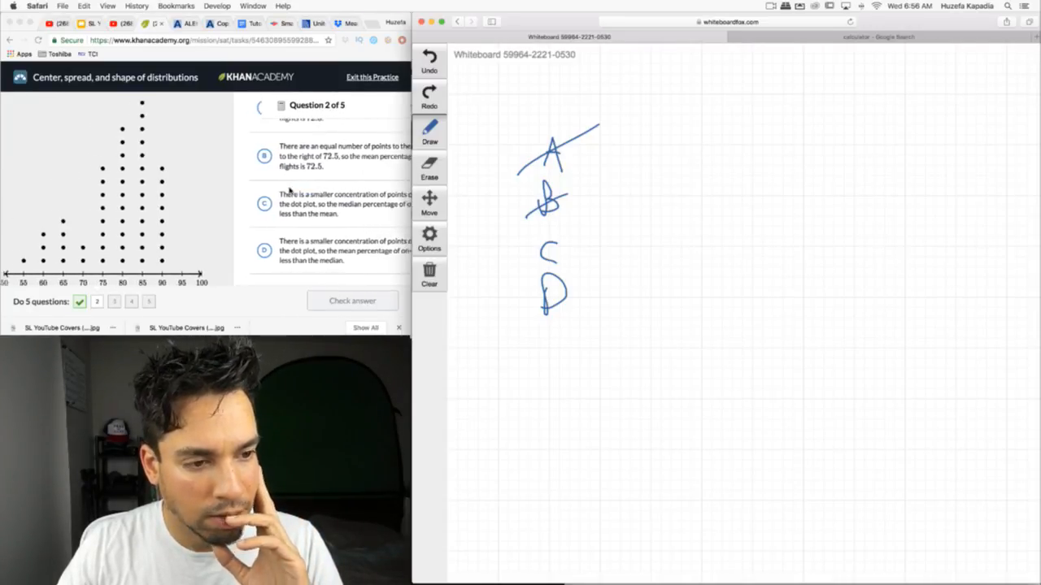
- Submit choice C for question 2 and read the incorrect feedback
click(271, 203)
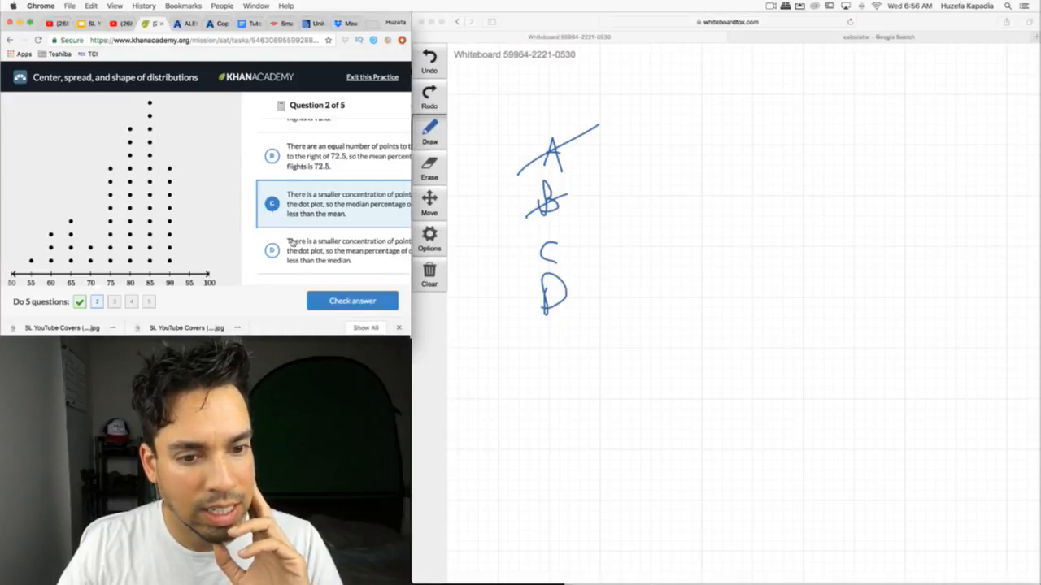
click(352, 301)
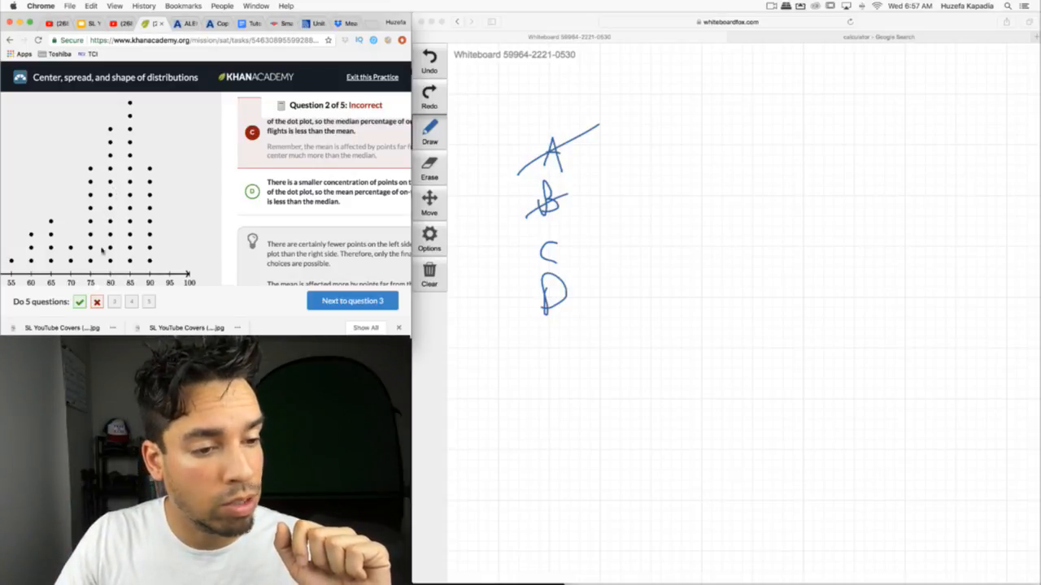
mouse_move(396, 205)
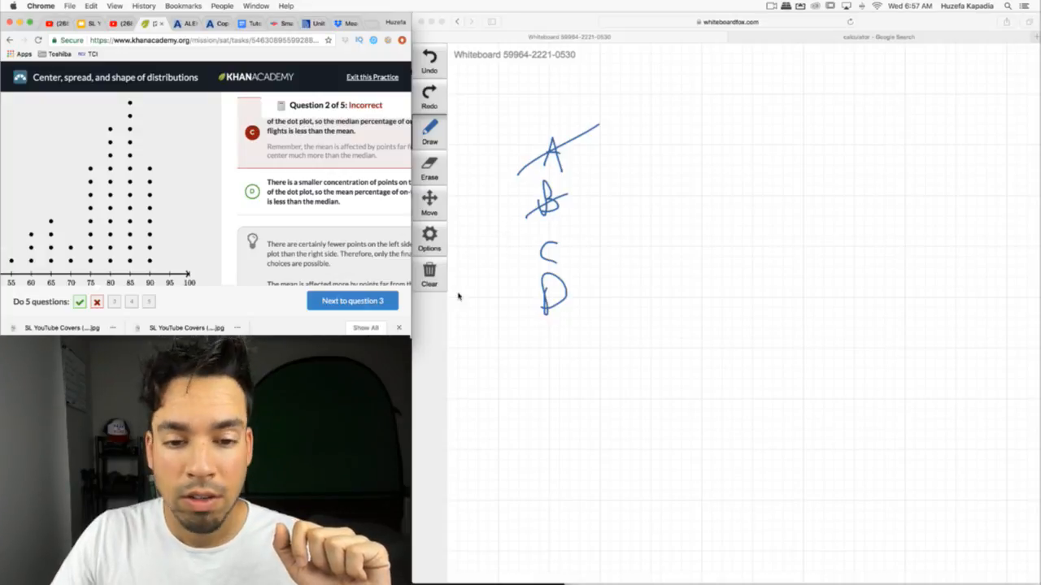
- Clear the board, advance to question 3, and scroll through the height data
click(430, 276)
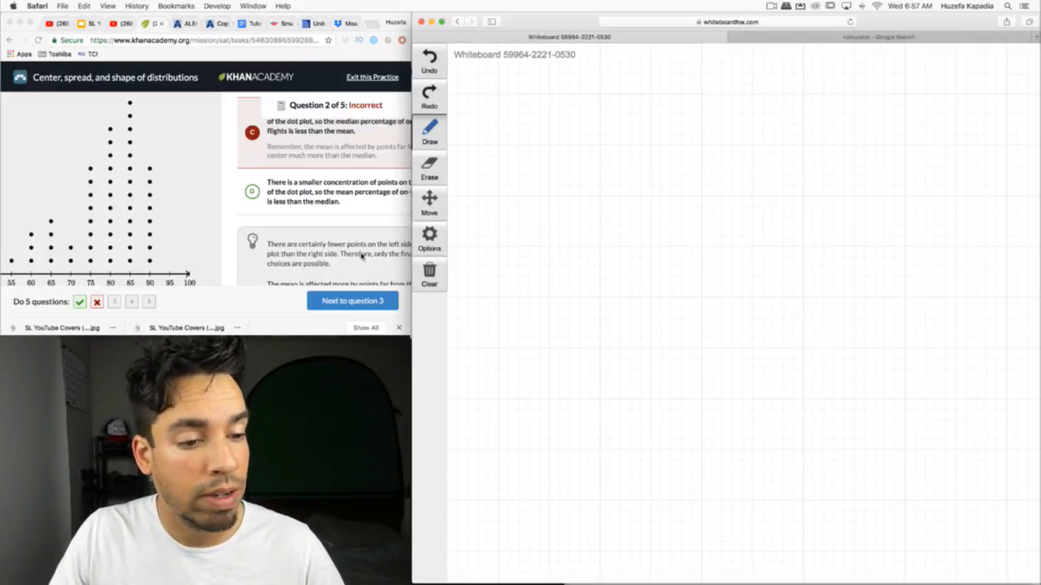
click(352, 301)
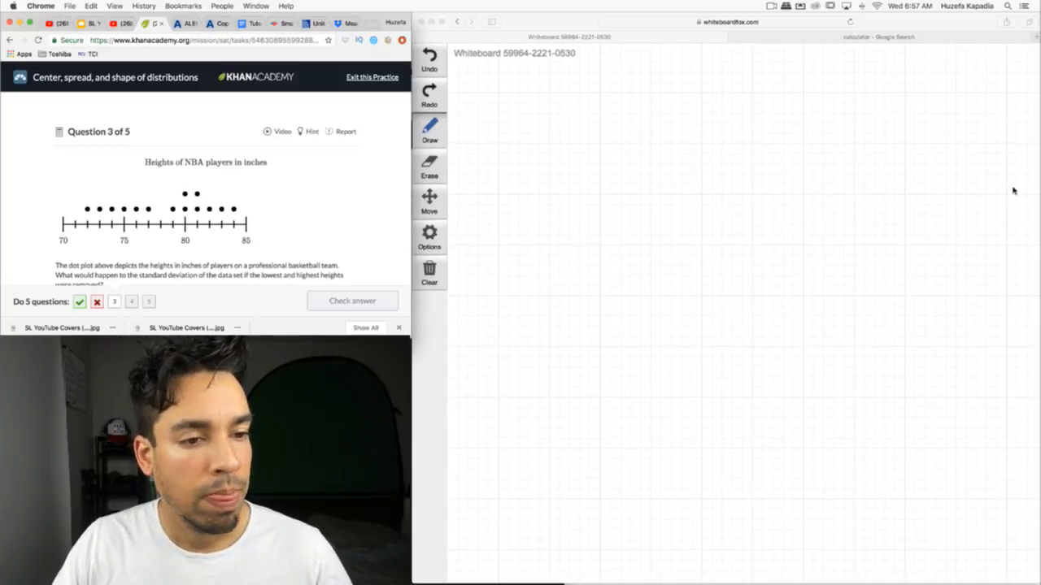
scroll(down, 3)
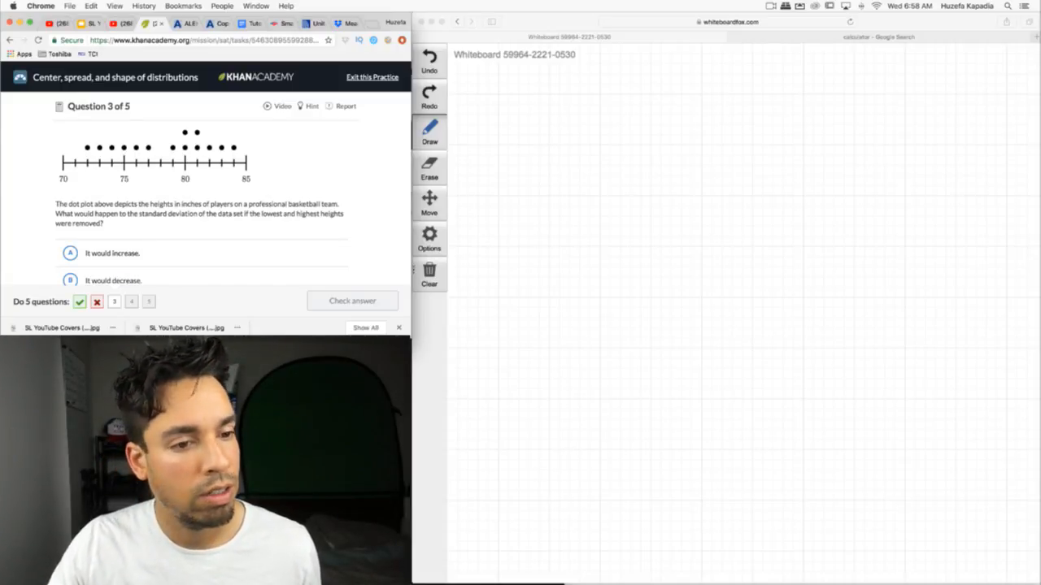
scroll(down, 3)
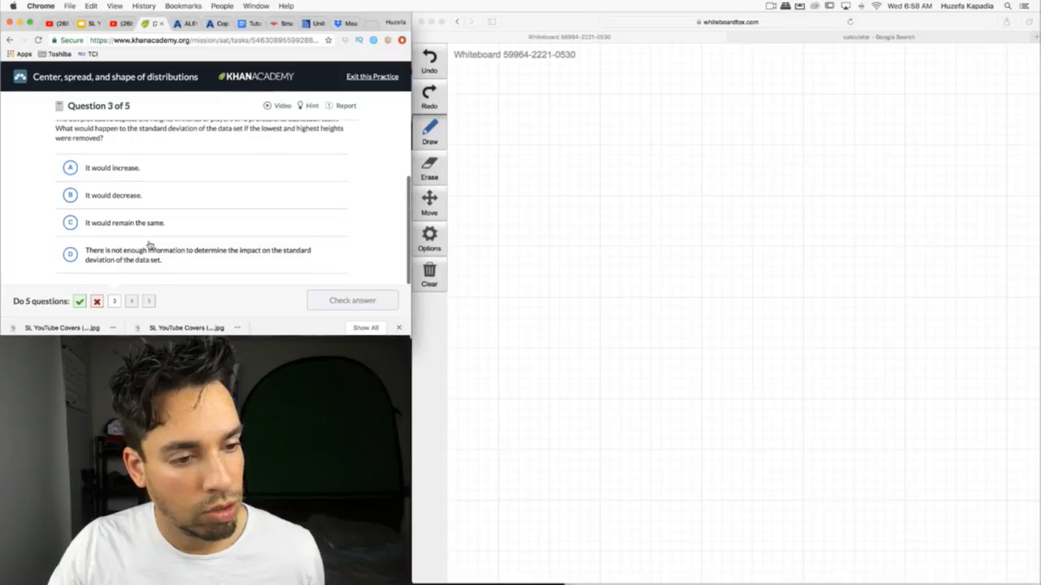
mouse_move(233, 264)
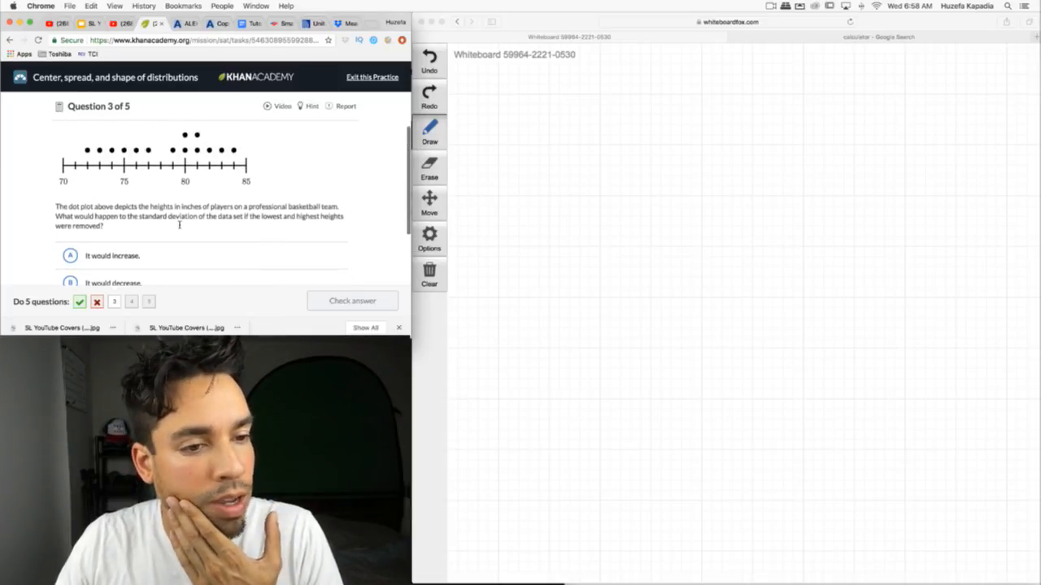
scroll(down, 3)
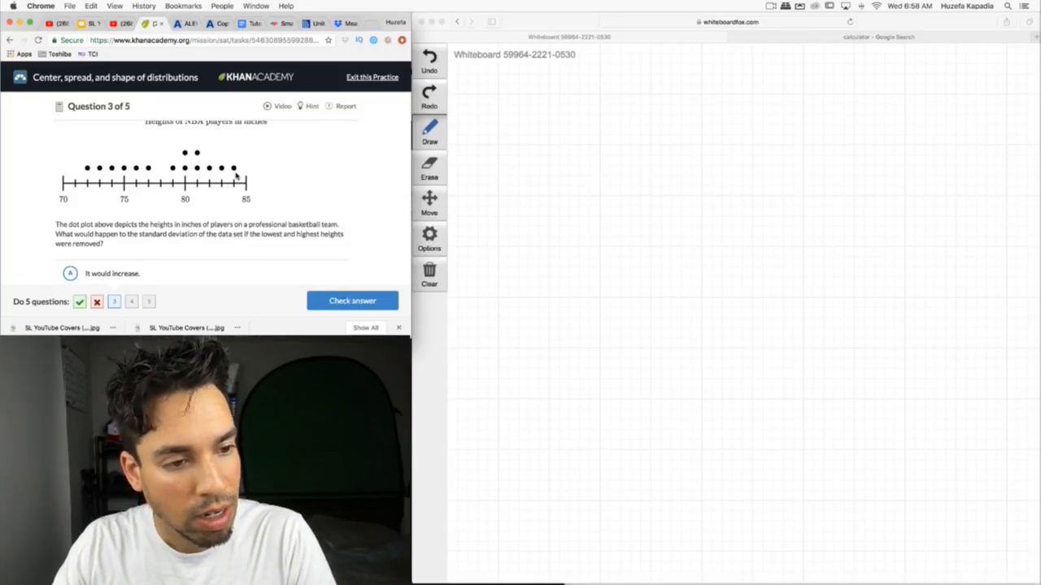
scroll(down, 3)
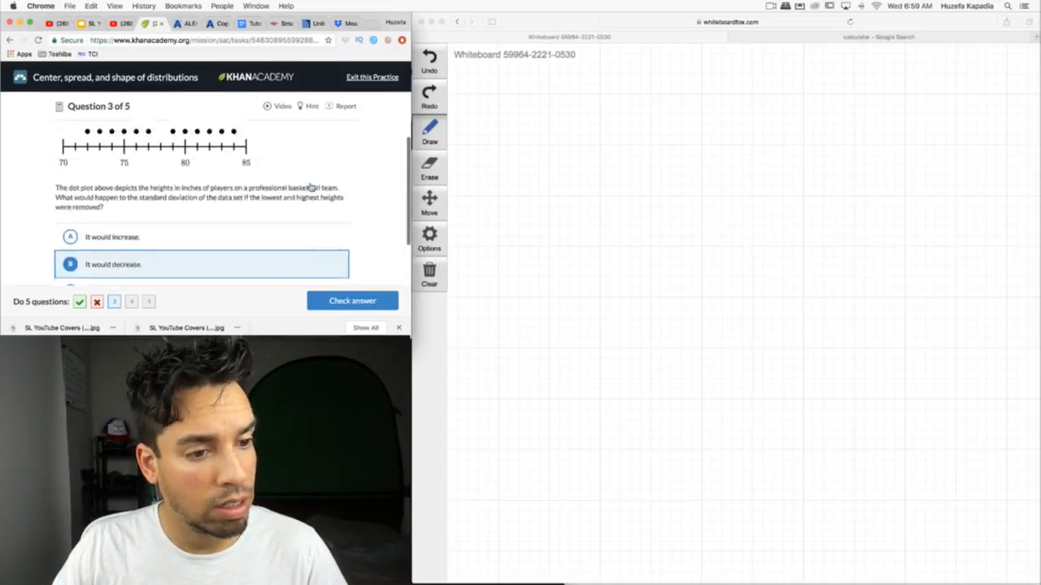
scroll(down, 3)
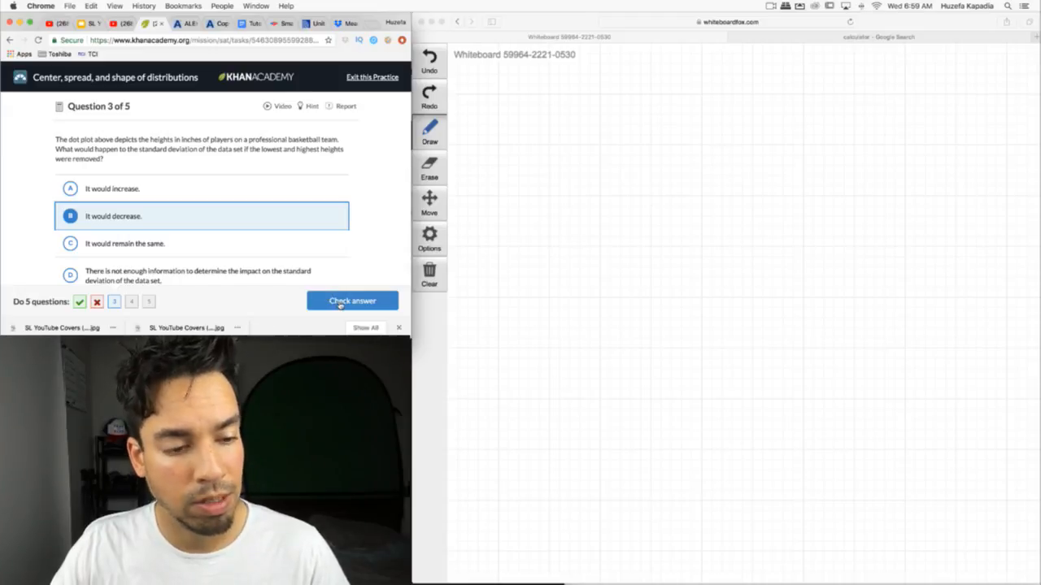
- Submit 'It would decrease' for question 3 and review the standard-deviation explanation
click(352, 301)
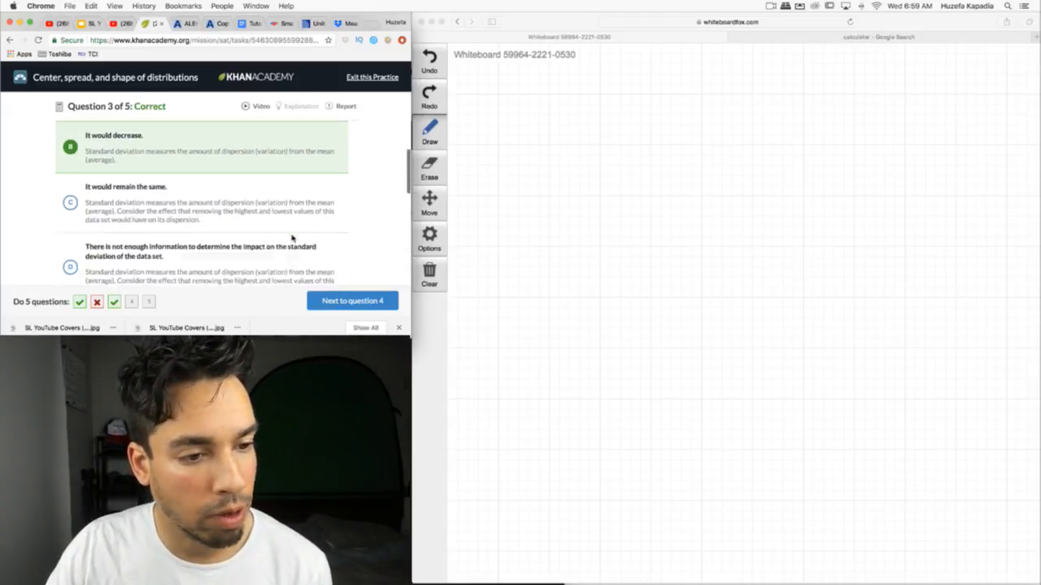
scroll(down, 3)
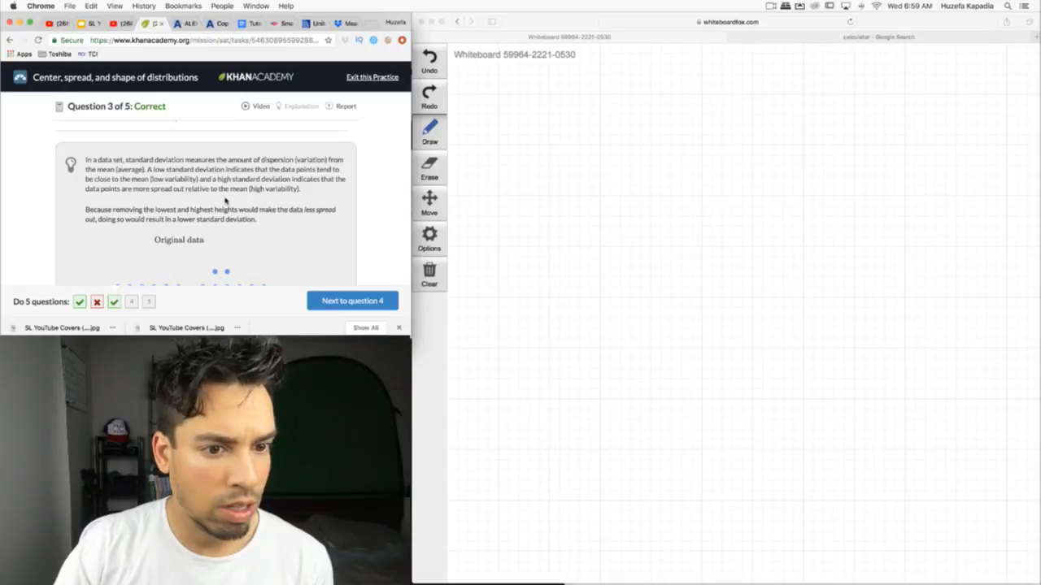
scroll(down, 3)
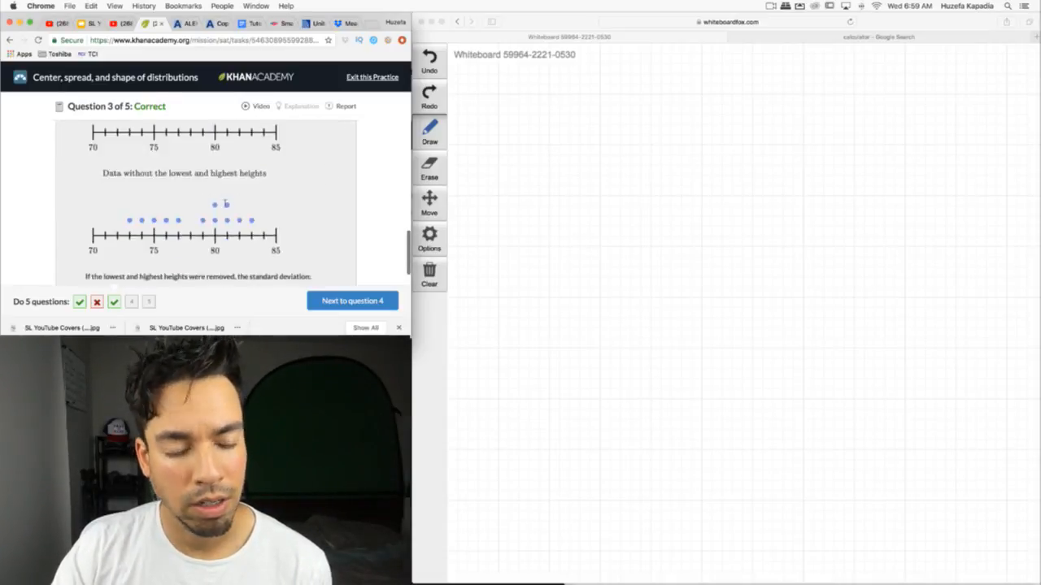
click(352, 301)
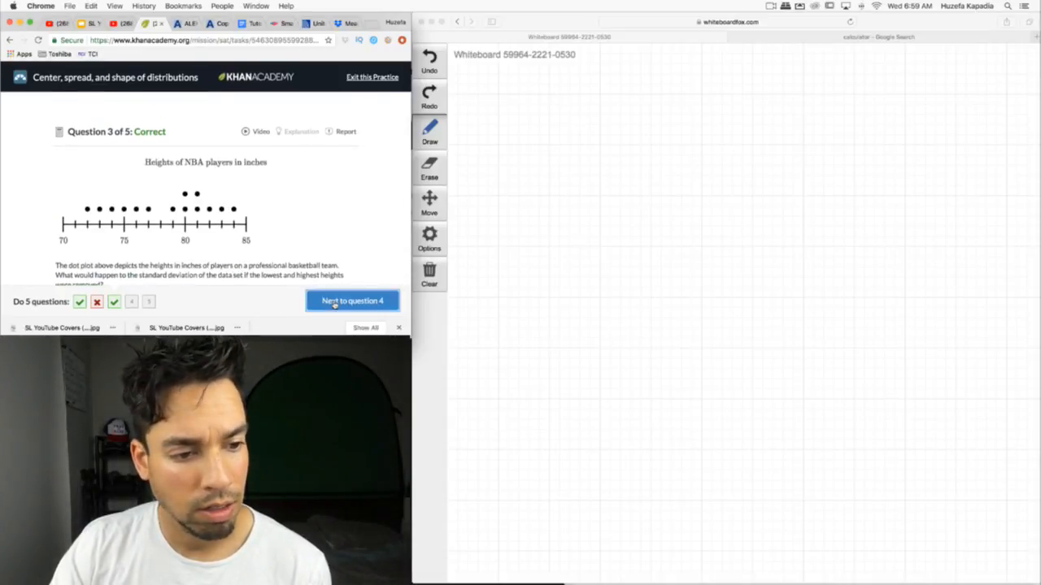
- Advance to question 4 on the onion crop yield table
click(352, 300)
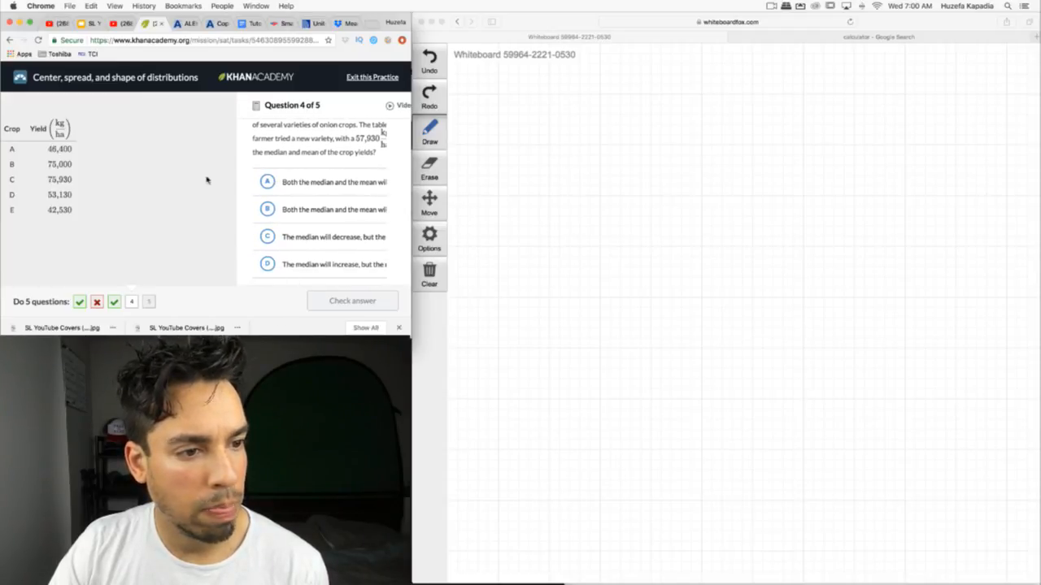
mouse_move(561, 160)
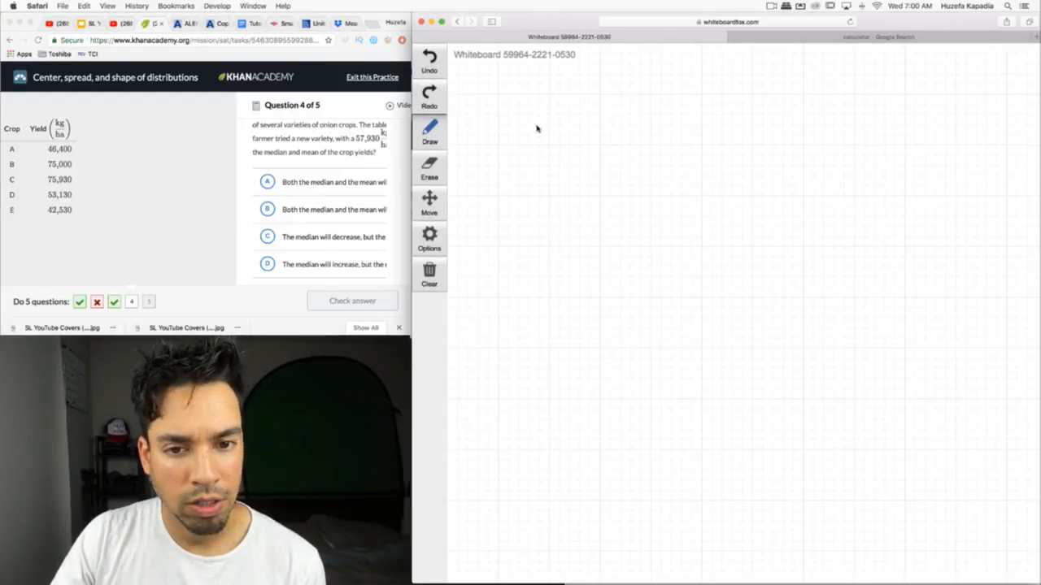
- Handwrite the yields 42530, 46400, 53130, 75000 and 75930 on the board
drag(536, 151, 614, 151)
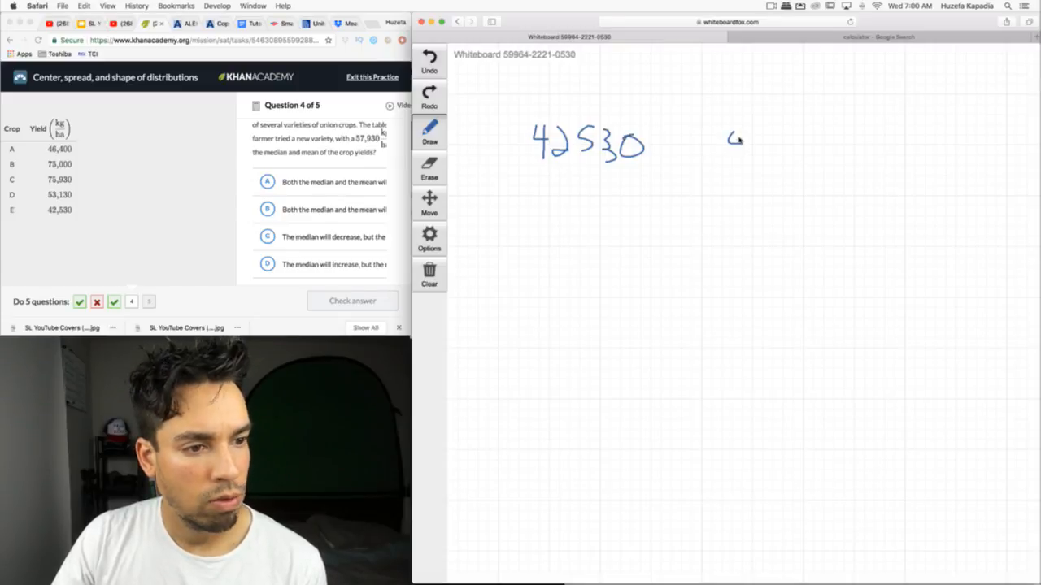
drag(728, 147, 825, 150)
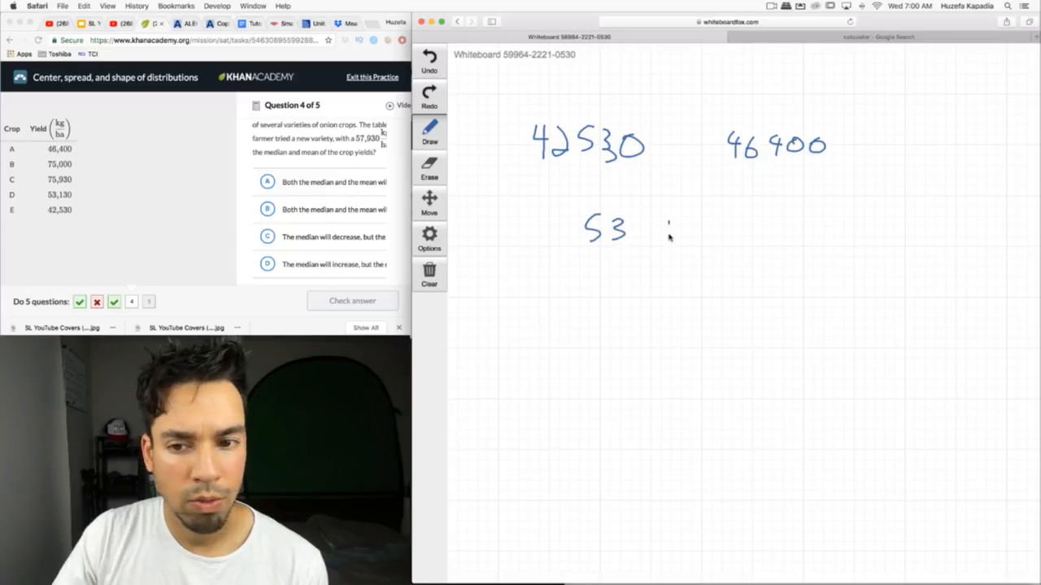
drag(666, 232, 813, 232)
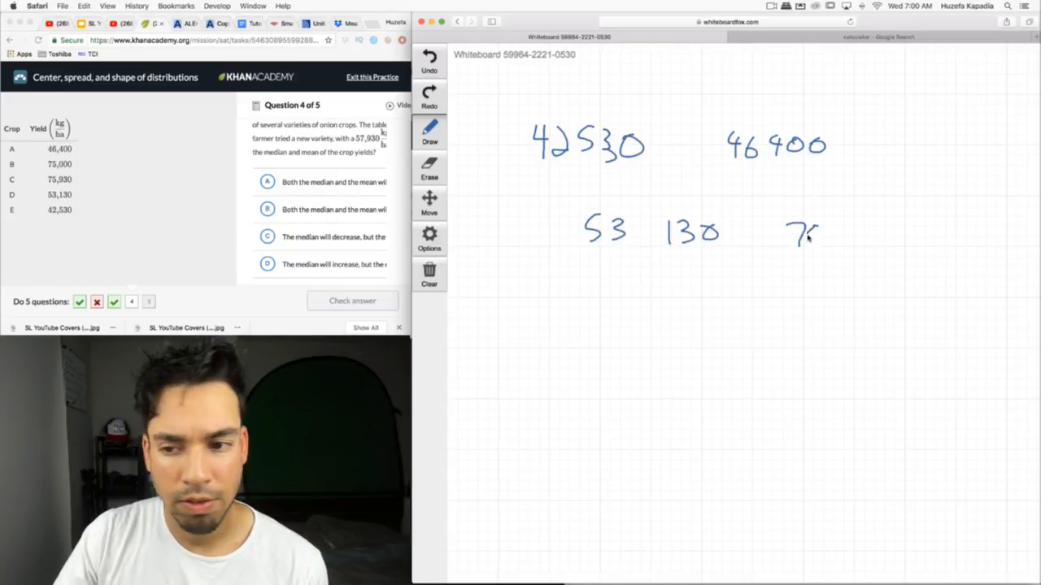
drag(788, 231, 891, 244)
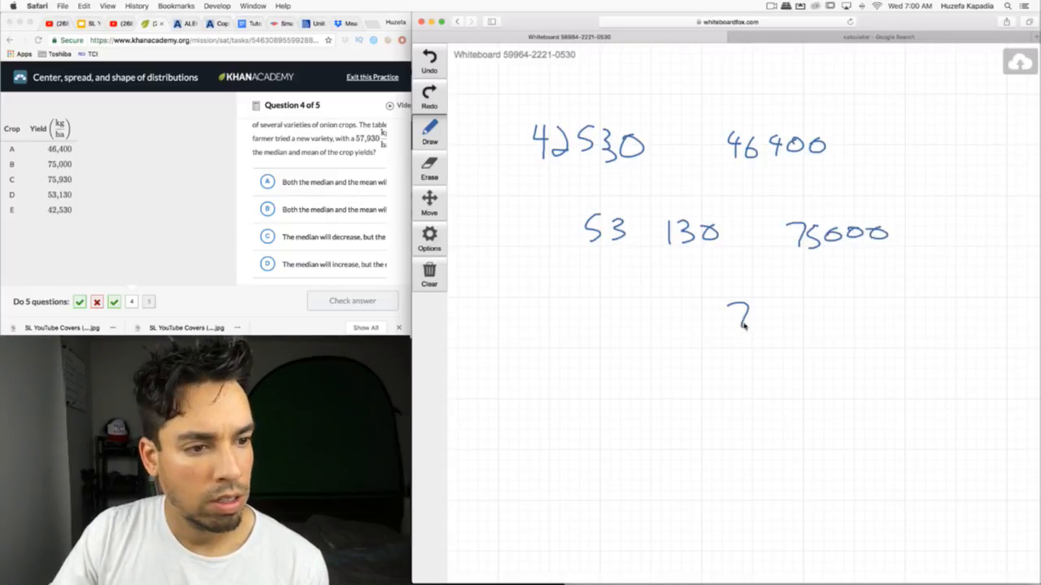
drag(735, 317, 854, 317)
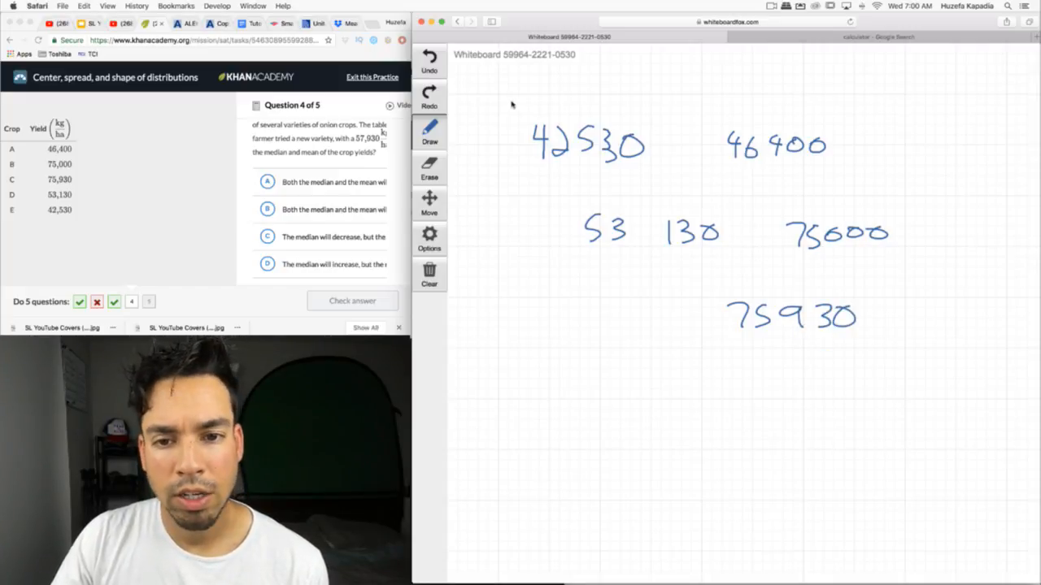
mouse_move(677, 206)
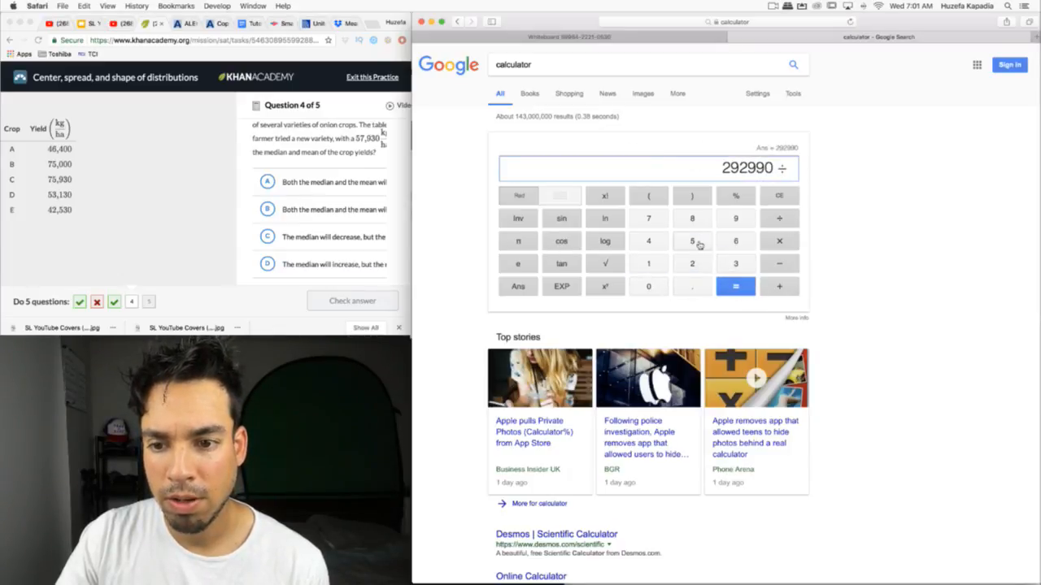
- Divide 292990 by 5 to get mean 58598, then submit choice D for question 4
click(735, 286)
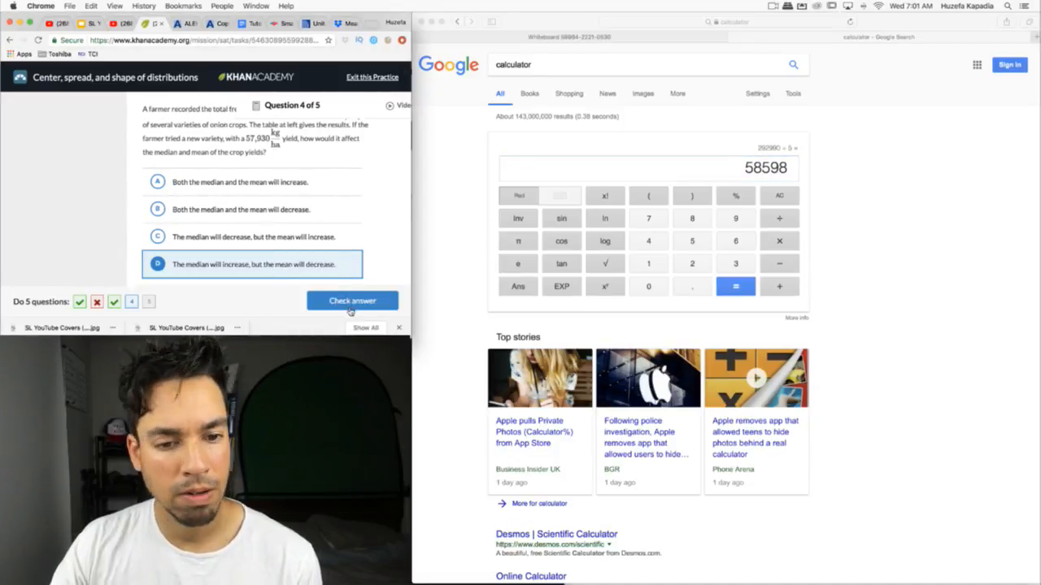
click(352, 301)
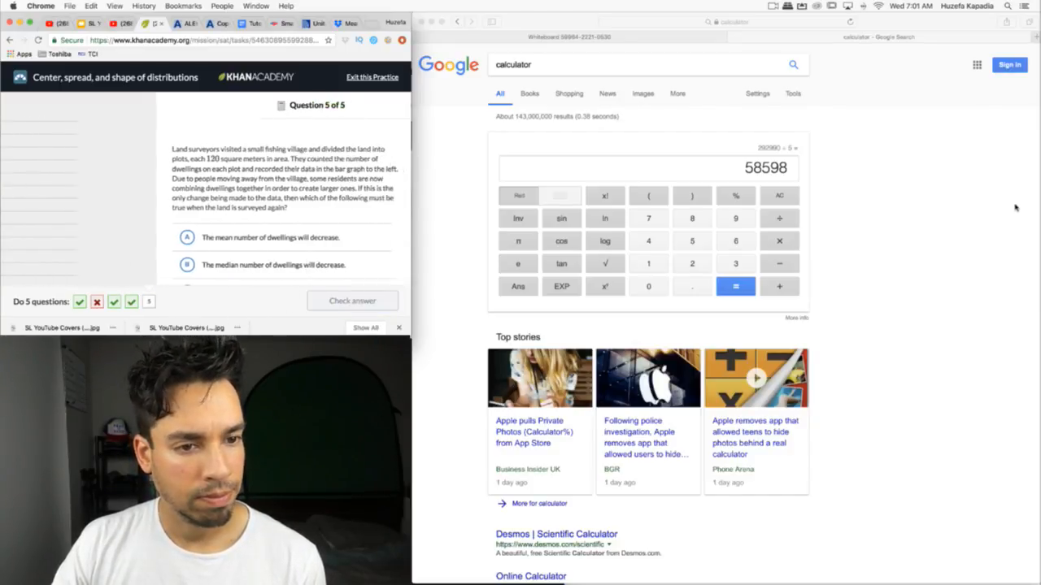
- Confirm clearing the crop-yield working from the Whiteboard Fox board
scroll(down, 3)
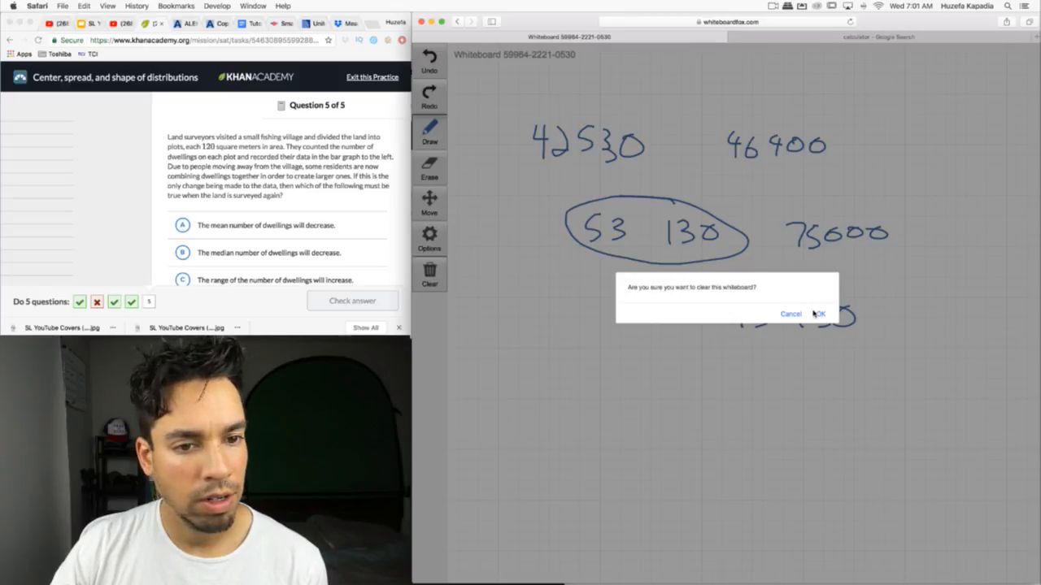
click(818, 314)
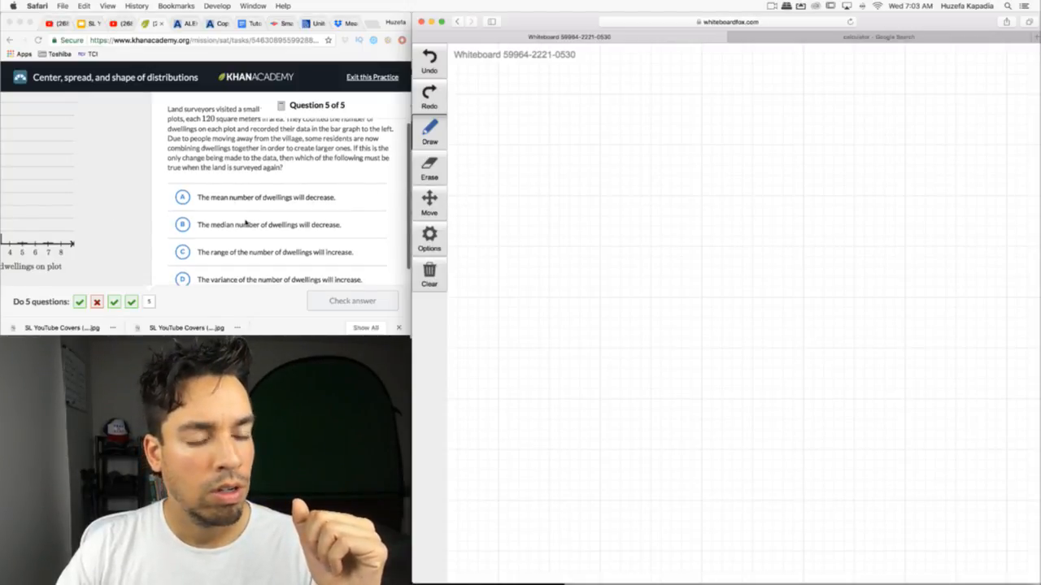
mouse_move(136, 216)
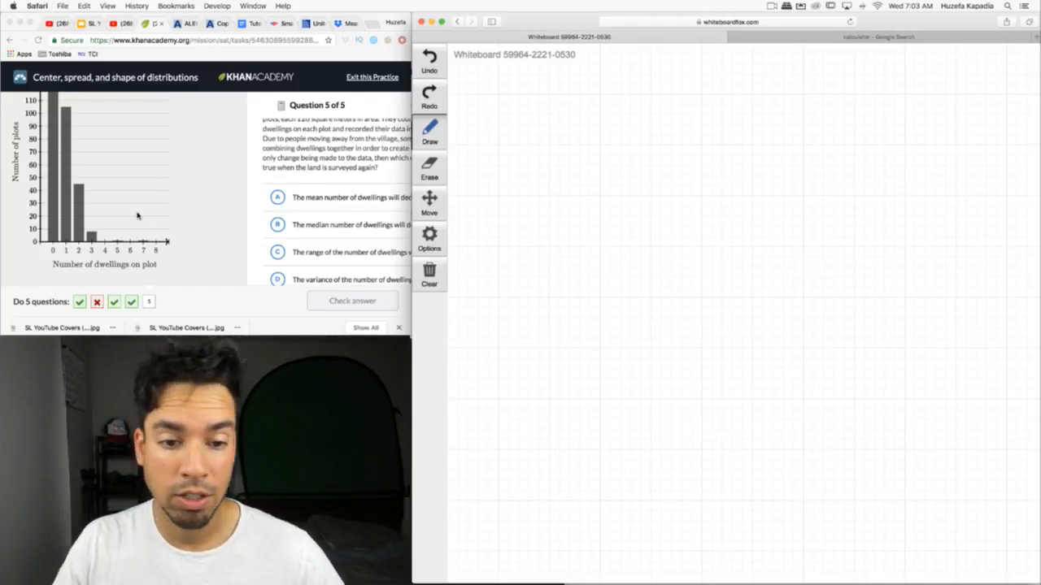
- Select choice A, mean dwellings will decrease, and check the question 5 answer
click(277, 196)
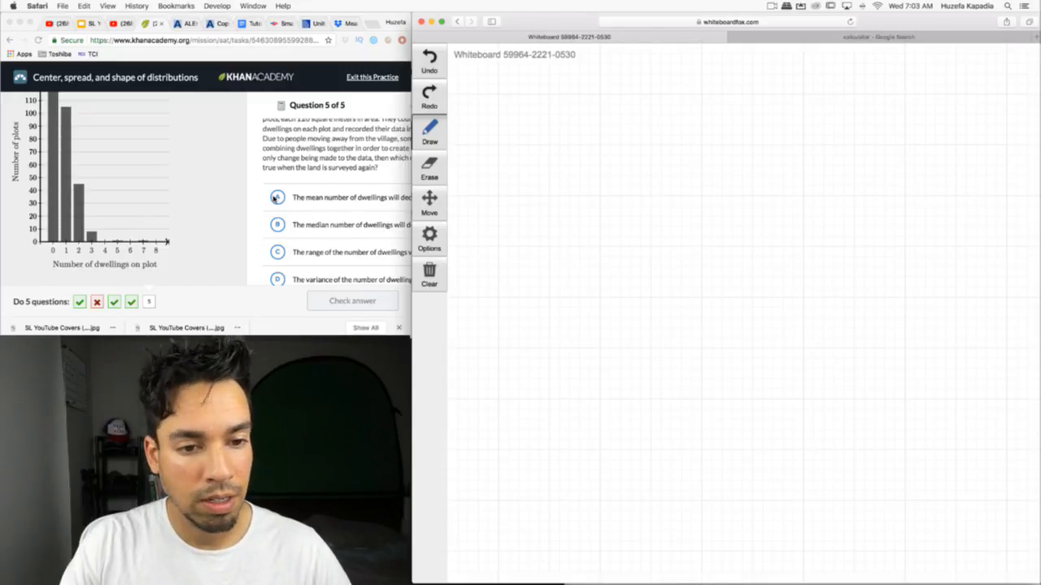
click(277, 196)
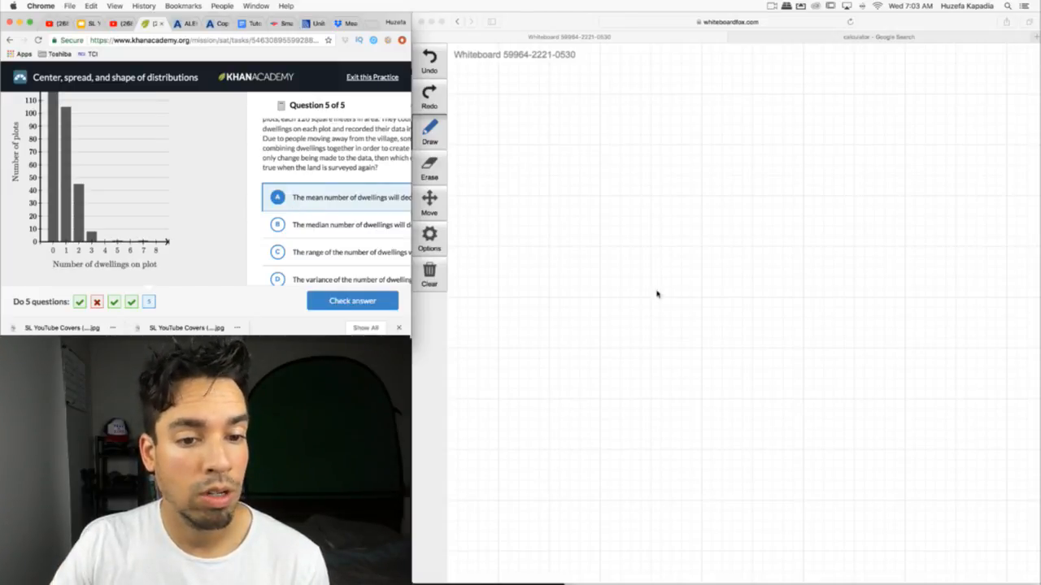
click(352, 300)
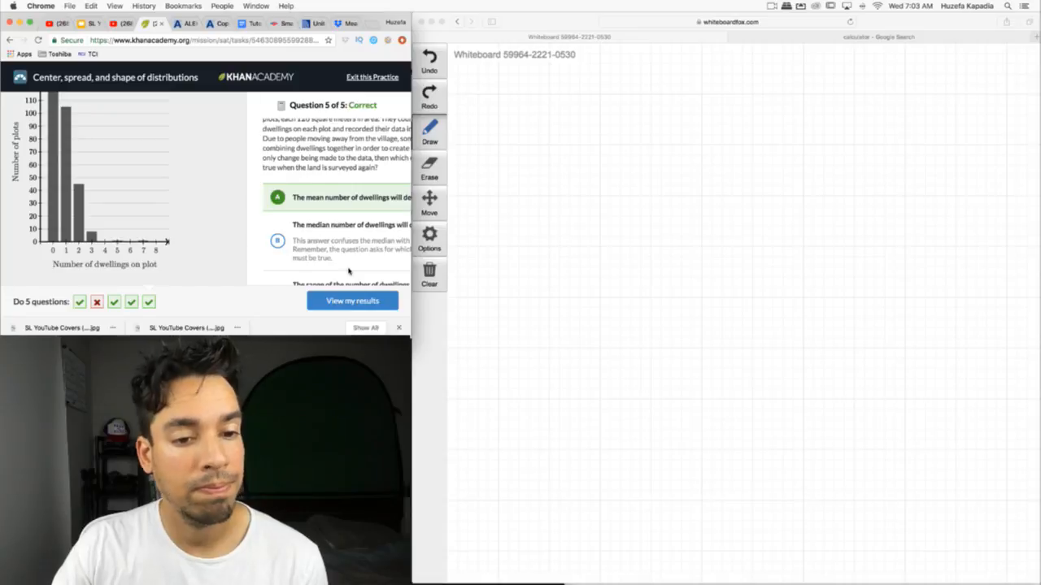